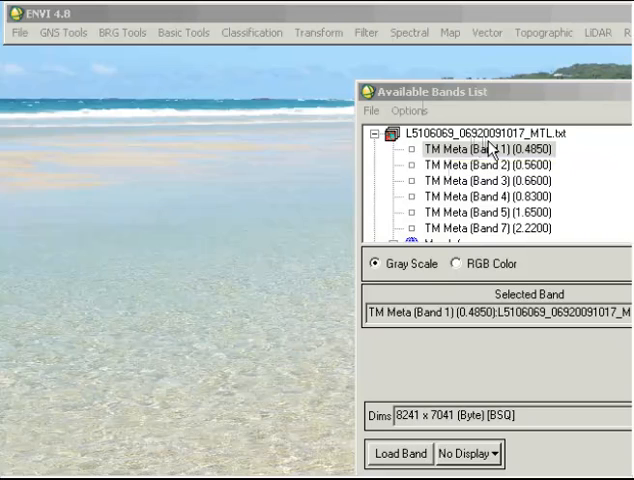
{"action": "mouse_move", "coordinate": [540, 160]}
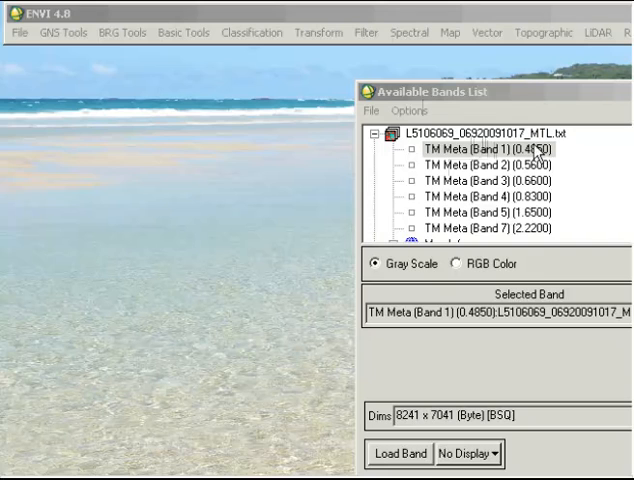
Step: Start a new Band Math calculation from the Basic Tools menu
{"action": "left_click", "coordinate": [182, 32]}
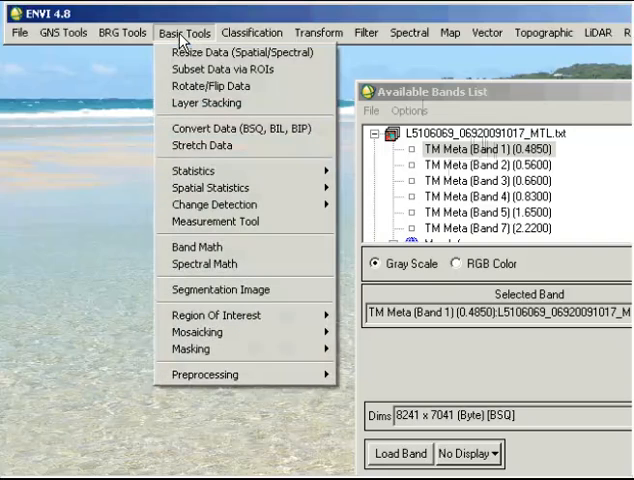
{"action": "left_click", "coordinate": [198, 246]}
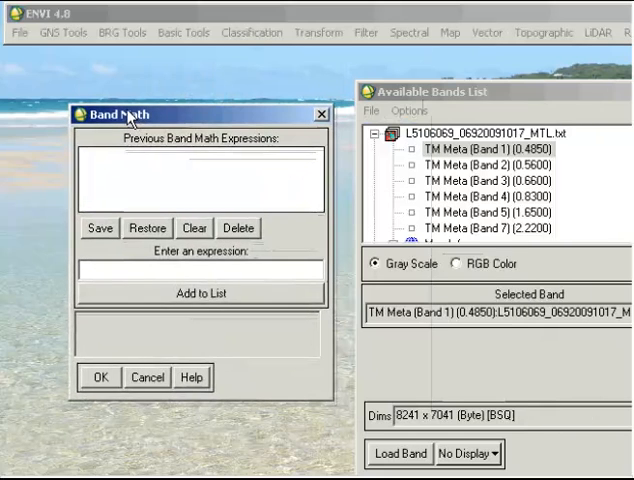
{"action": "mouse_move", "coordinate": [128, 262]}
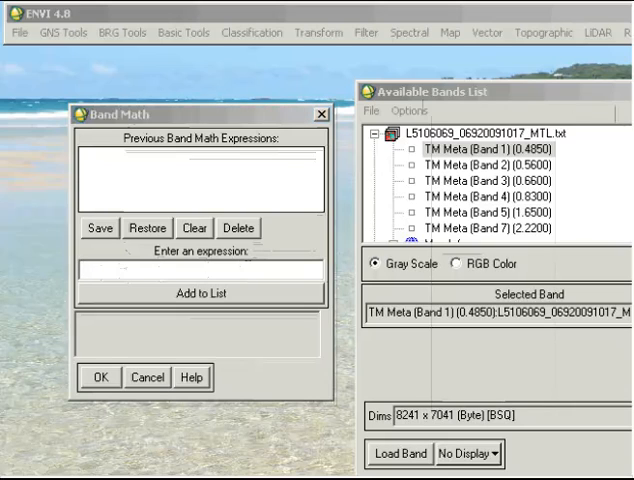
Step: Paste the gain-and-offset radiance formula into the expression and mark its b1 variable
{"action": "right_click", "coordinate": [200, 272]}
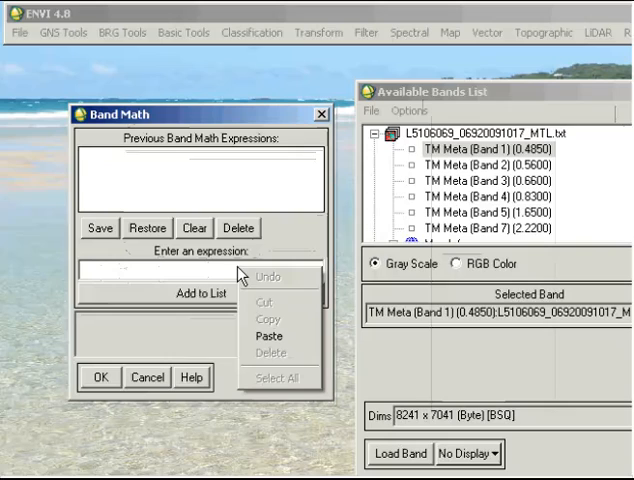
{"action": "left_click", "coordinate": [262, 336]}
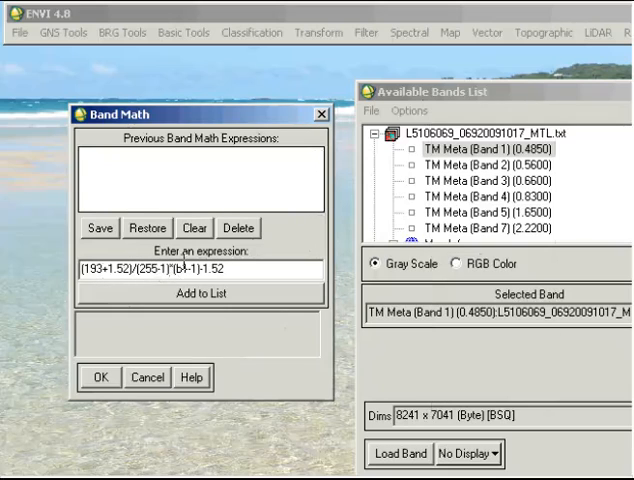
{"action": "double_click", "coordinate": [184, 270]}
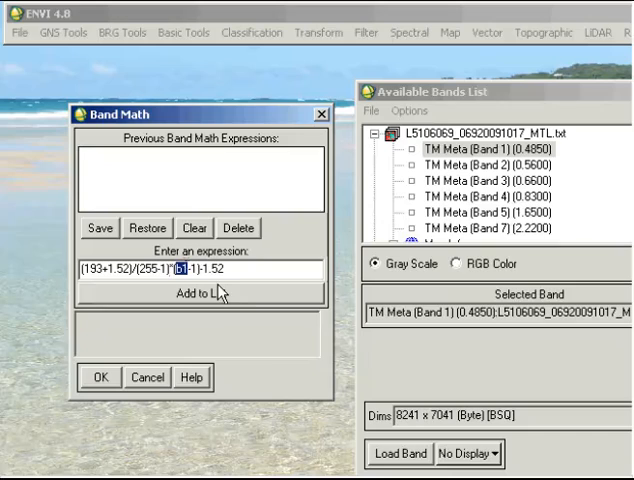
{"action": "mouse_move", "coordinate": [268, 344]}
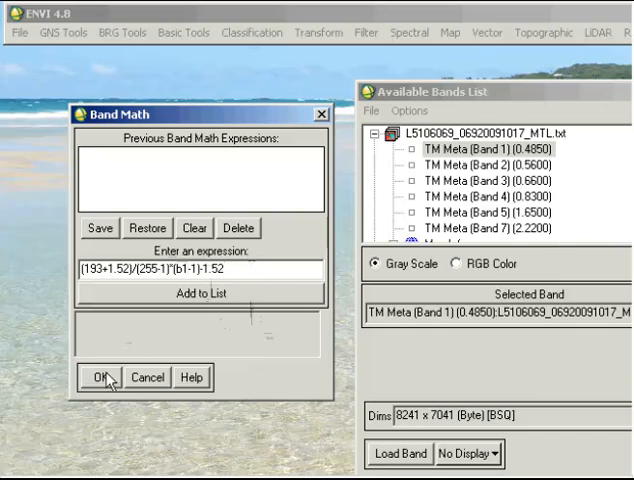
Step: Accept the expression and map variable B1 to TM Meta (Band 1) in Variables to Bands Pairings
{"action": "left_click", "coordinate": [96, 376]}
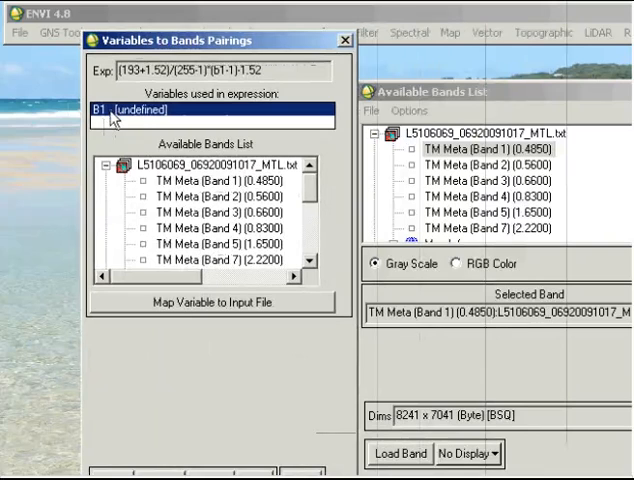
{"action": "mouse_move", "coordinate": [148, 140]}
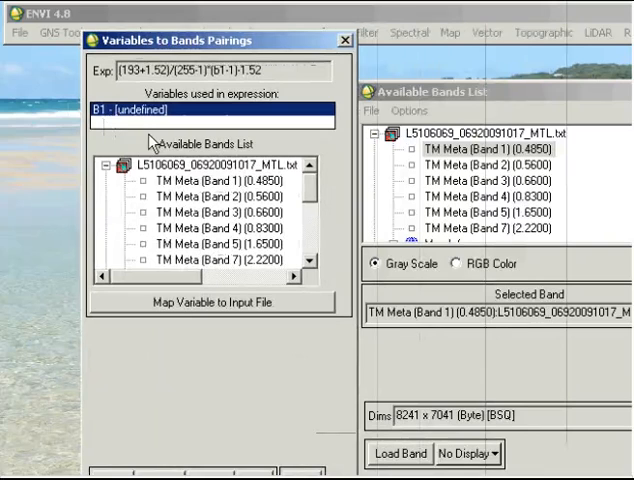
{"action": "mouse_move", "coordinate": [194, 176]}
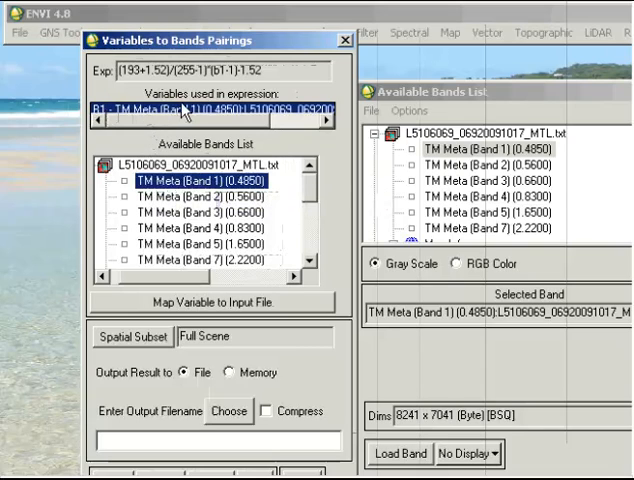
{"action": "mouse_move", "coordinate": [284, 120]}
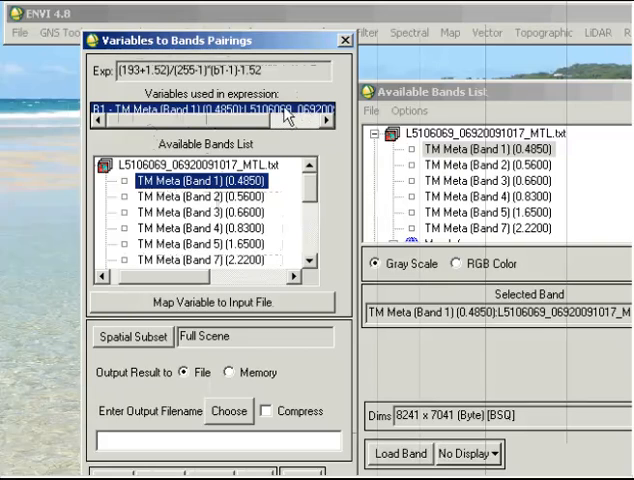
{"action": "left_click", "coordinate": [198, 196]}
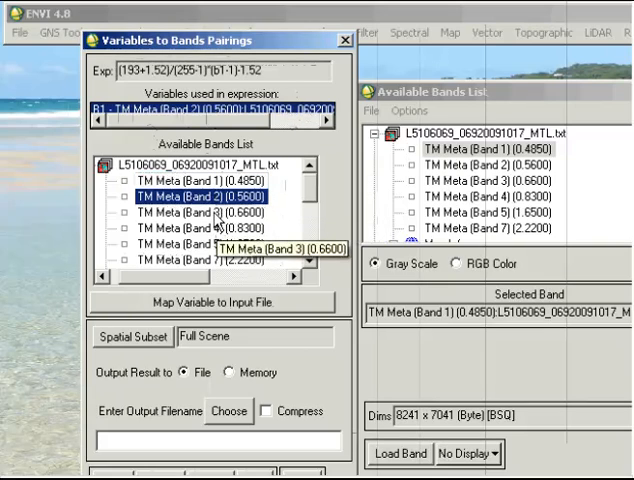
{"action": "left_click", "coordinate": [204, 230]}
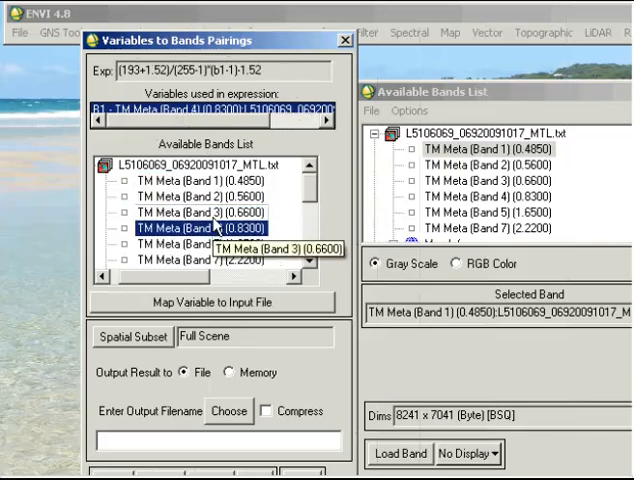
{"action": "left_click", "coordinate": [208, 180]}
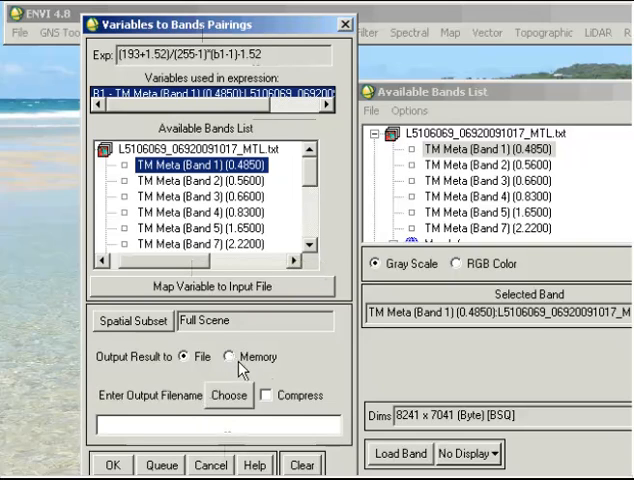
{"action": "mouse_move", "coordinate": [240, 404]}
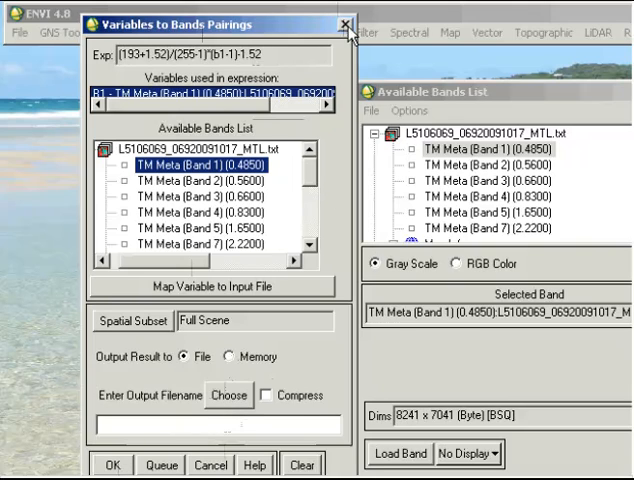
Step: Finish the pairing, collapse the original Landsat bands and load the radiance band into a new display
{"action": "left_click", "coordinate": [344, 22]}
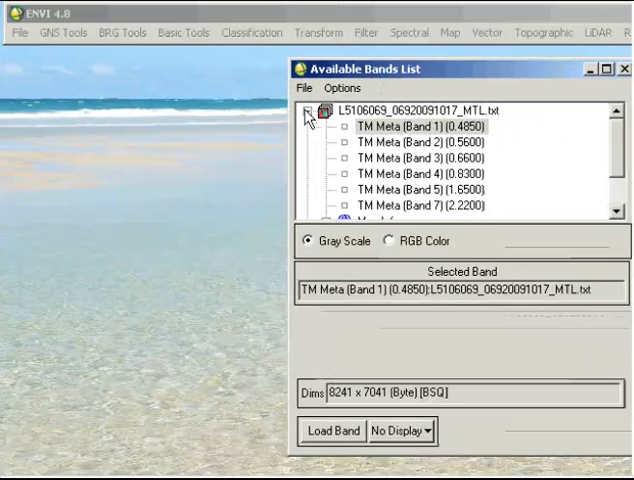
{"action": "left_click", "coordinate": [308, 112]}
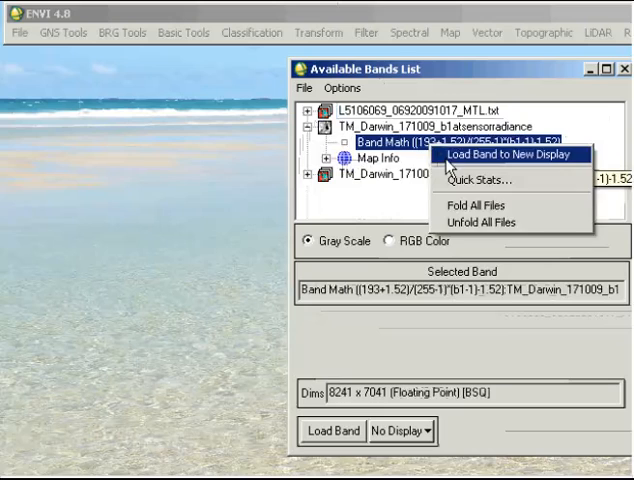
{"action": "left_click", "coordinate": [514, 154]}
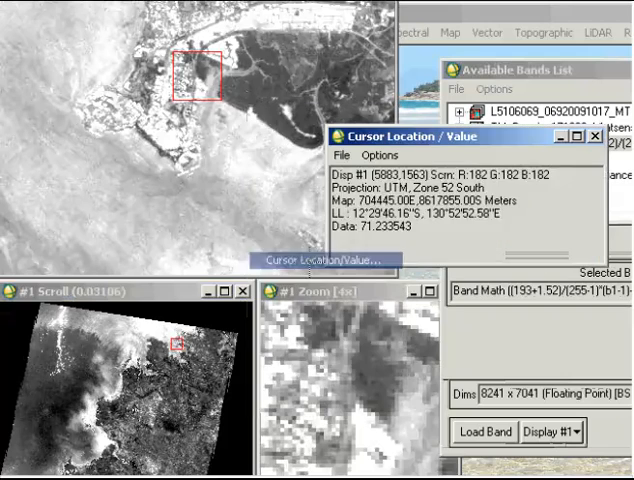
{"action": "mouse_move", "coordinate": [240, 140]}
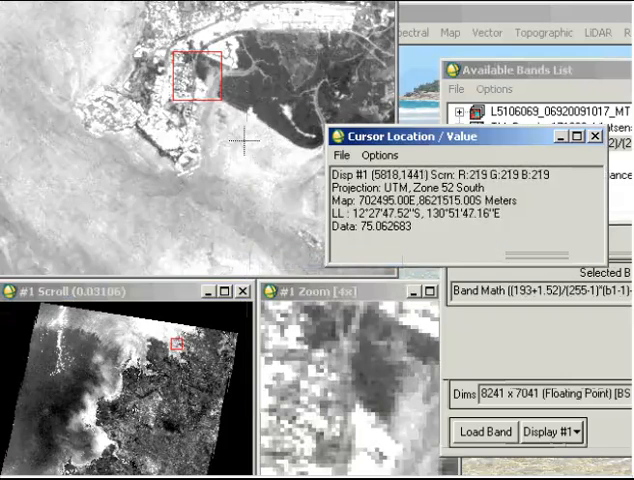
{"action": "mouse_move", "coordinate": [216, 204]}
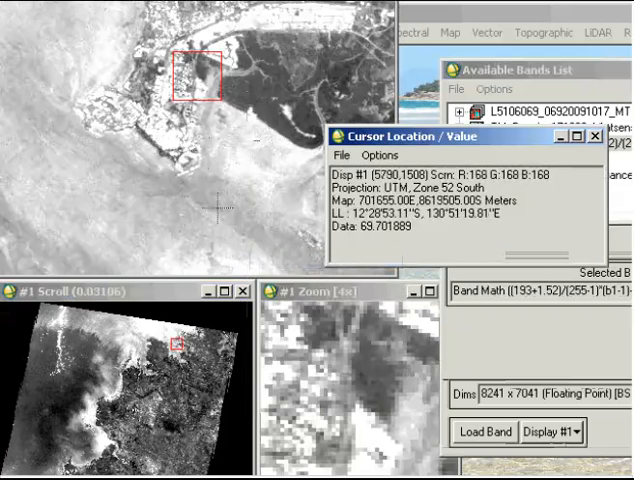